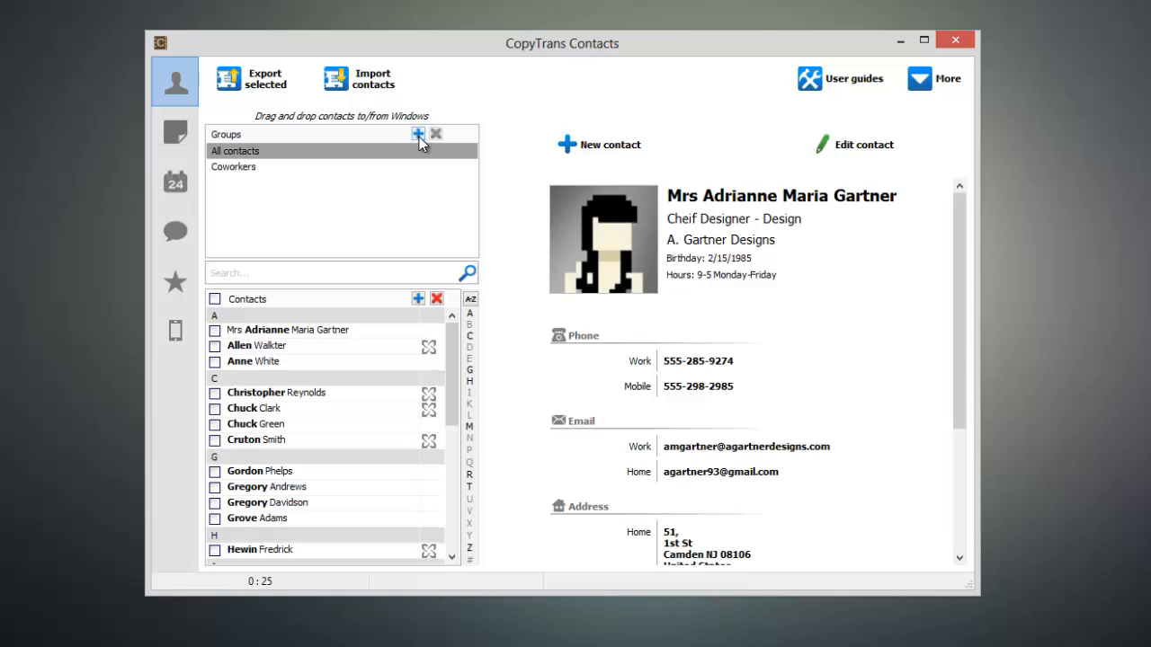
Step: Create a new group named Friends and add five checked contacts to its draft
left_click(418, 133)
type("Friends")
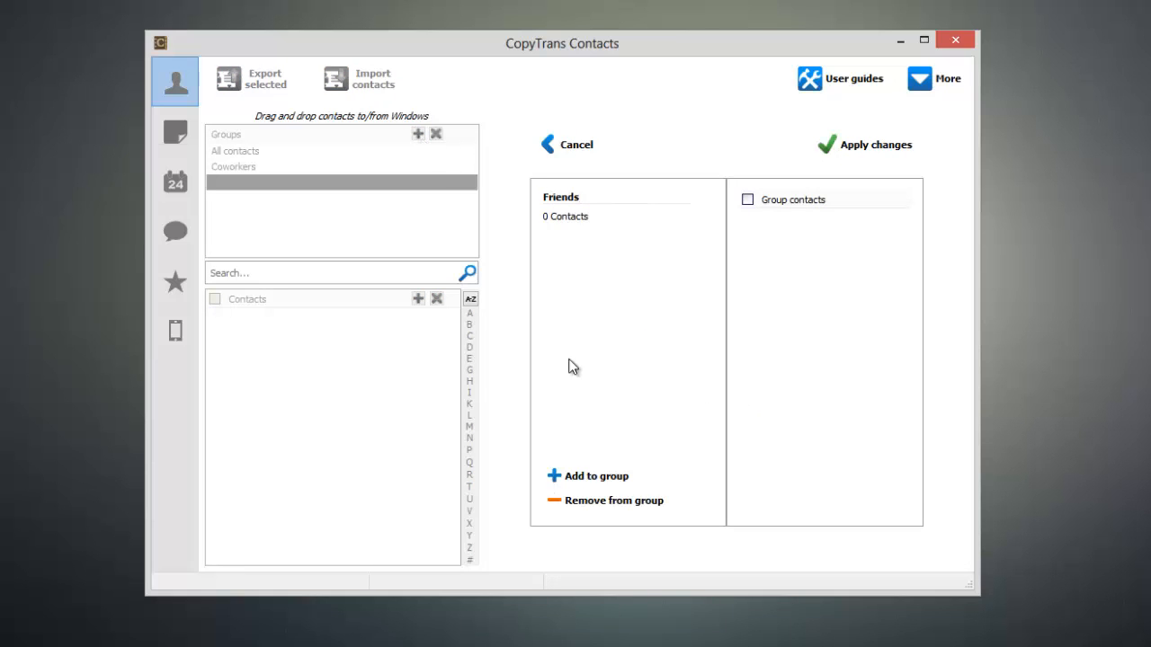
left_click(588, 476)
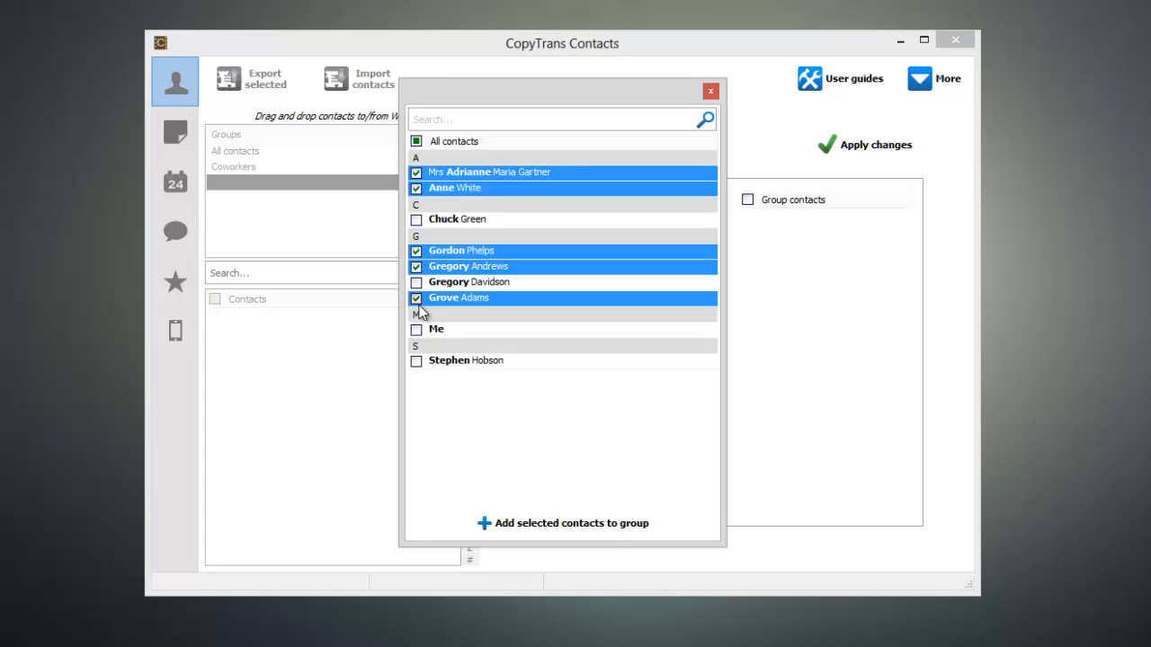
left_click(570, 523)
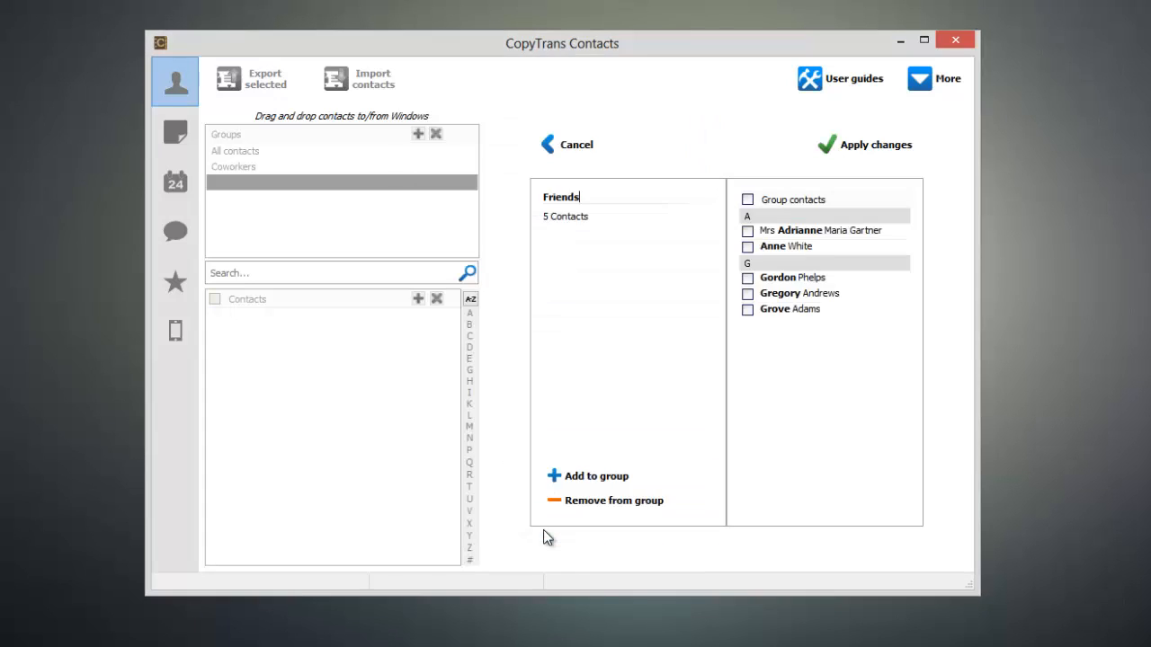
mouse_move(881, 160)
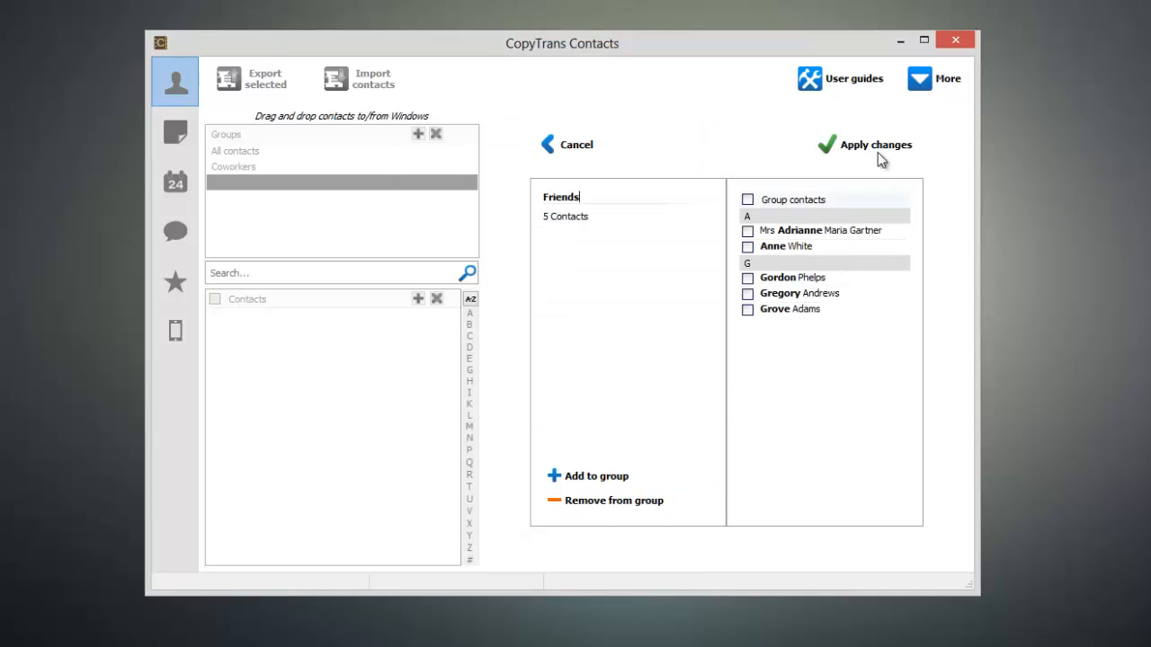
Step: Apply changes so Friends appears beside All contacts and Coworkers
left_click(875, 144)
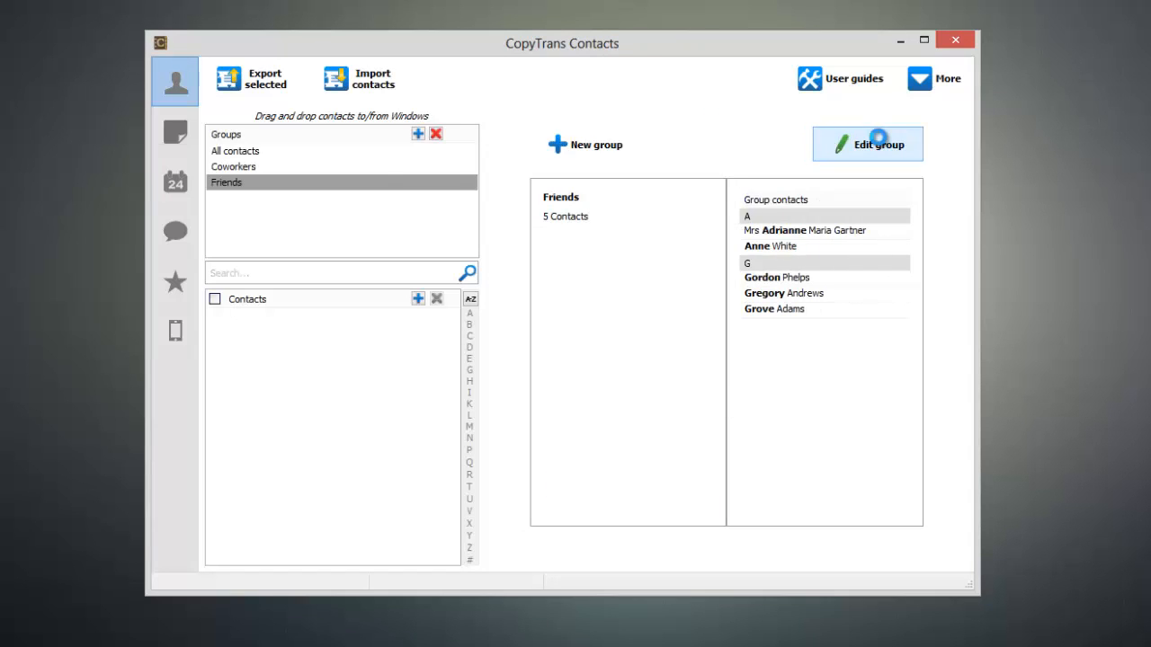